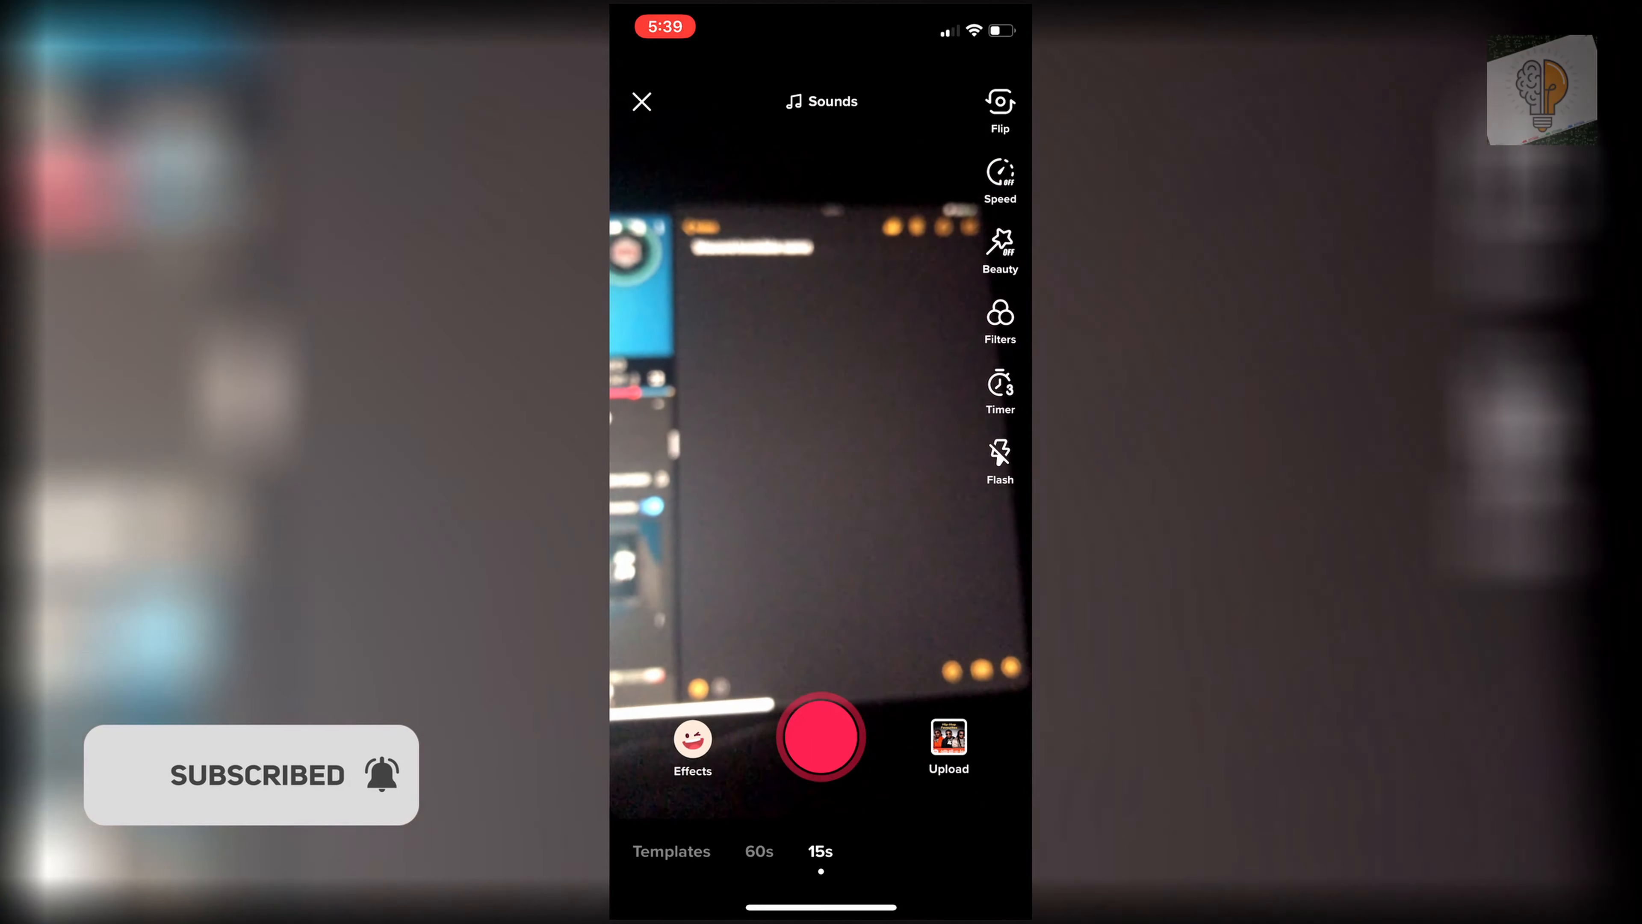
- Record the first clip of the iPad screen with the camera
{"action": "left_click", "coordinate": [821, 736]}
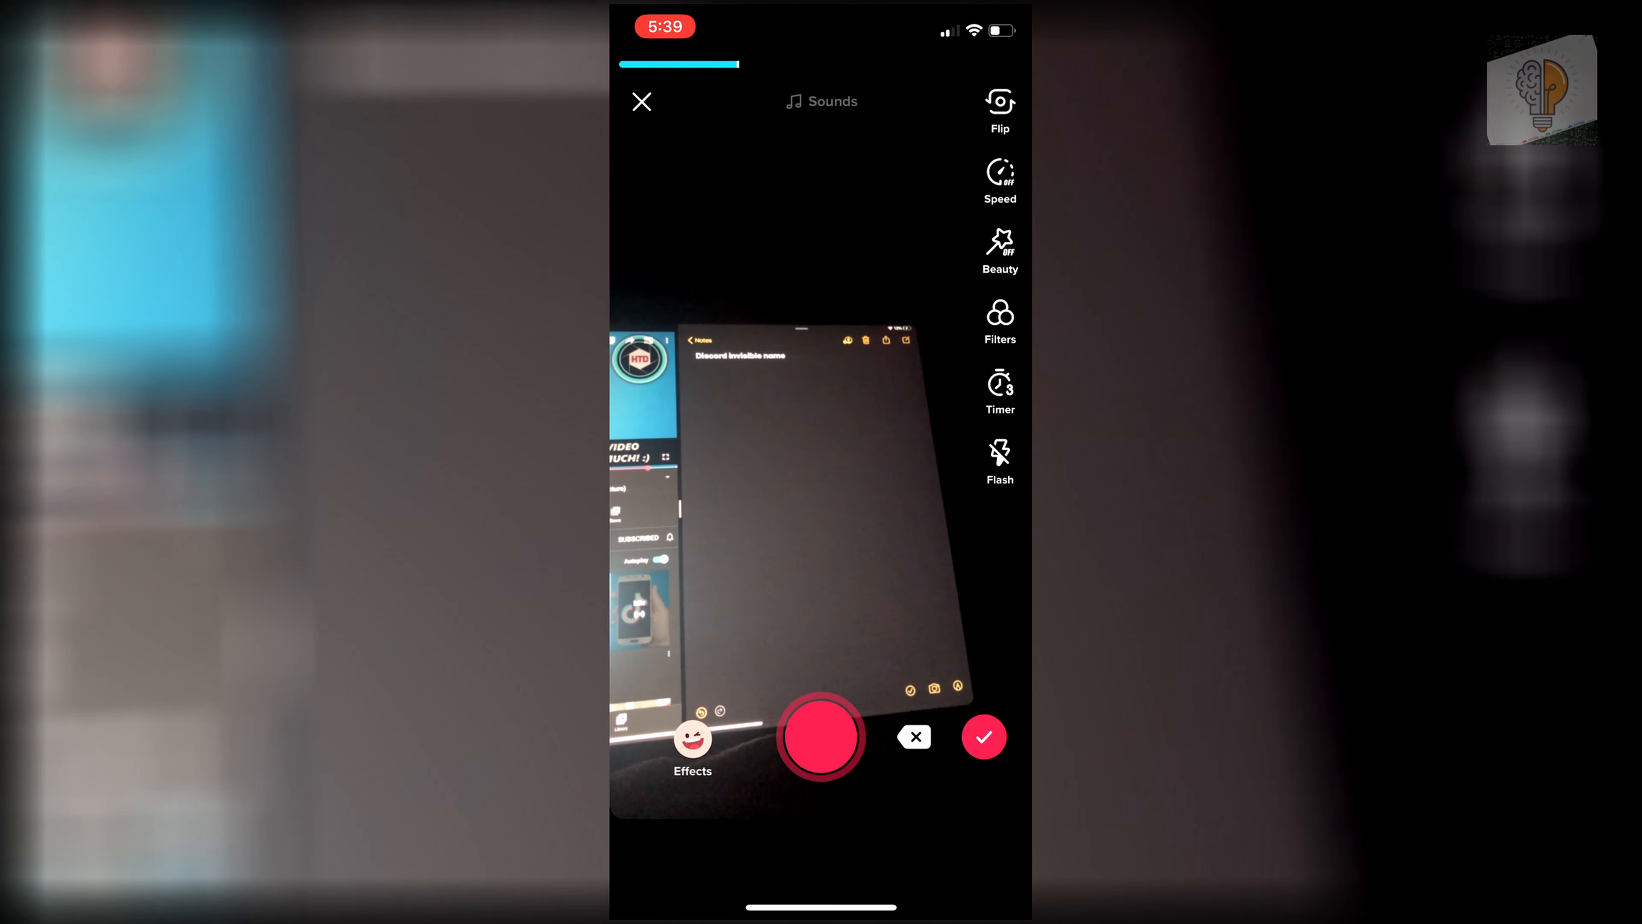
- Record over the album art with the Green Screen effect and continue to the #greenscreen Post screen
{"action": "left_click", "coordinate": [692, 740]}
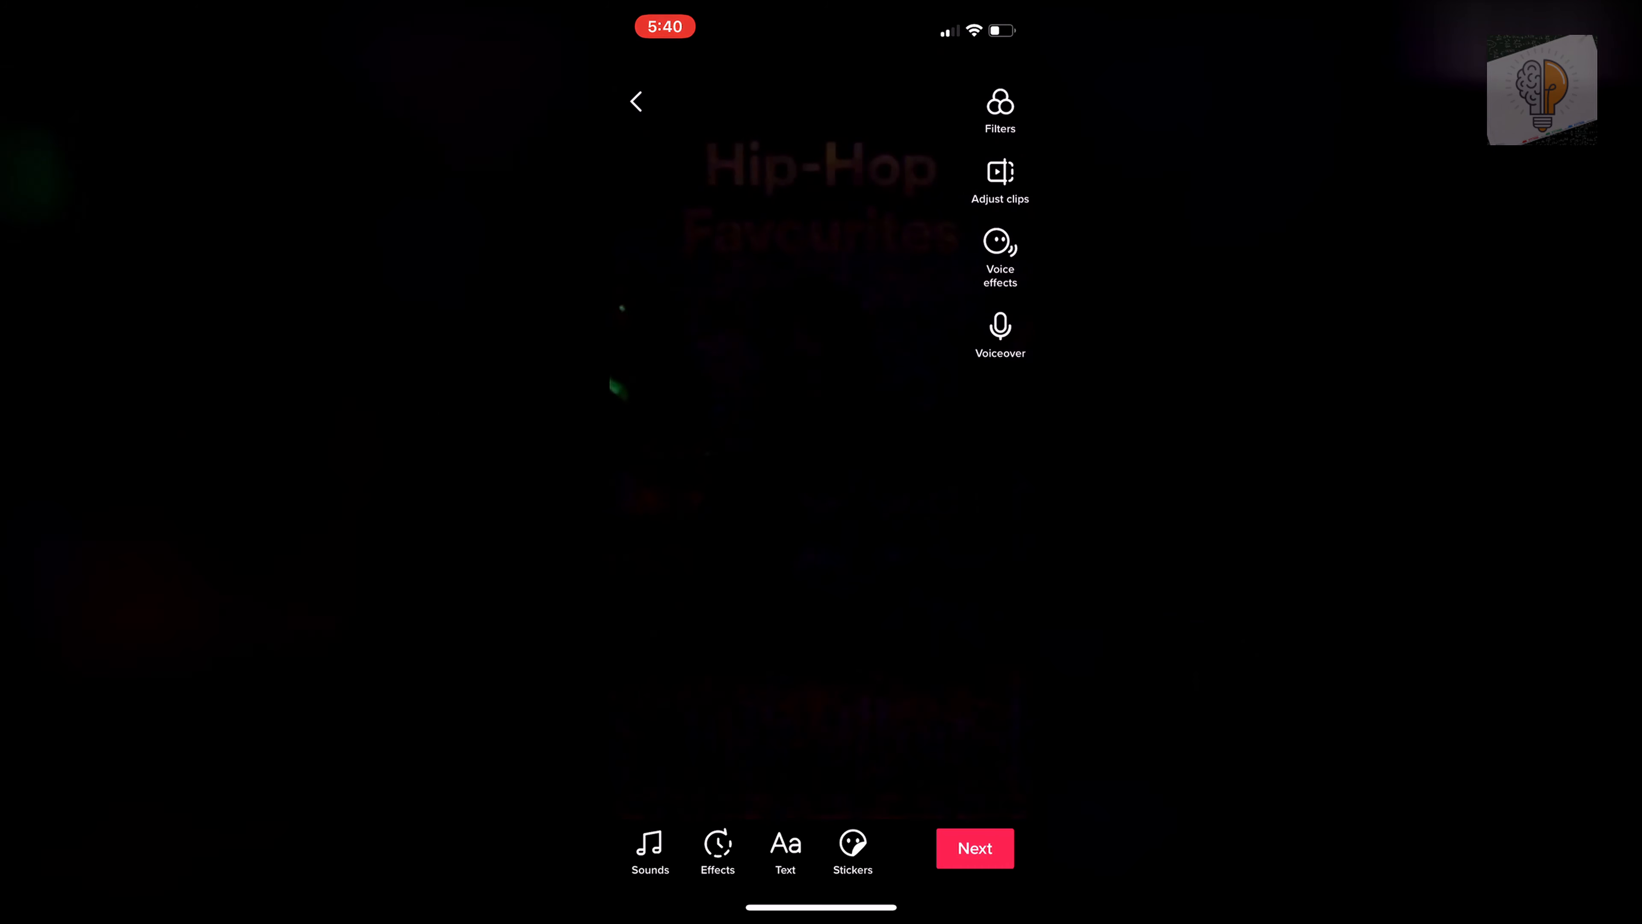
{"action": "left_click", "coordinate": [974, 848]}
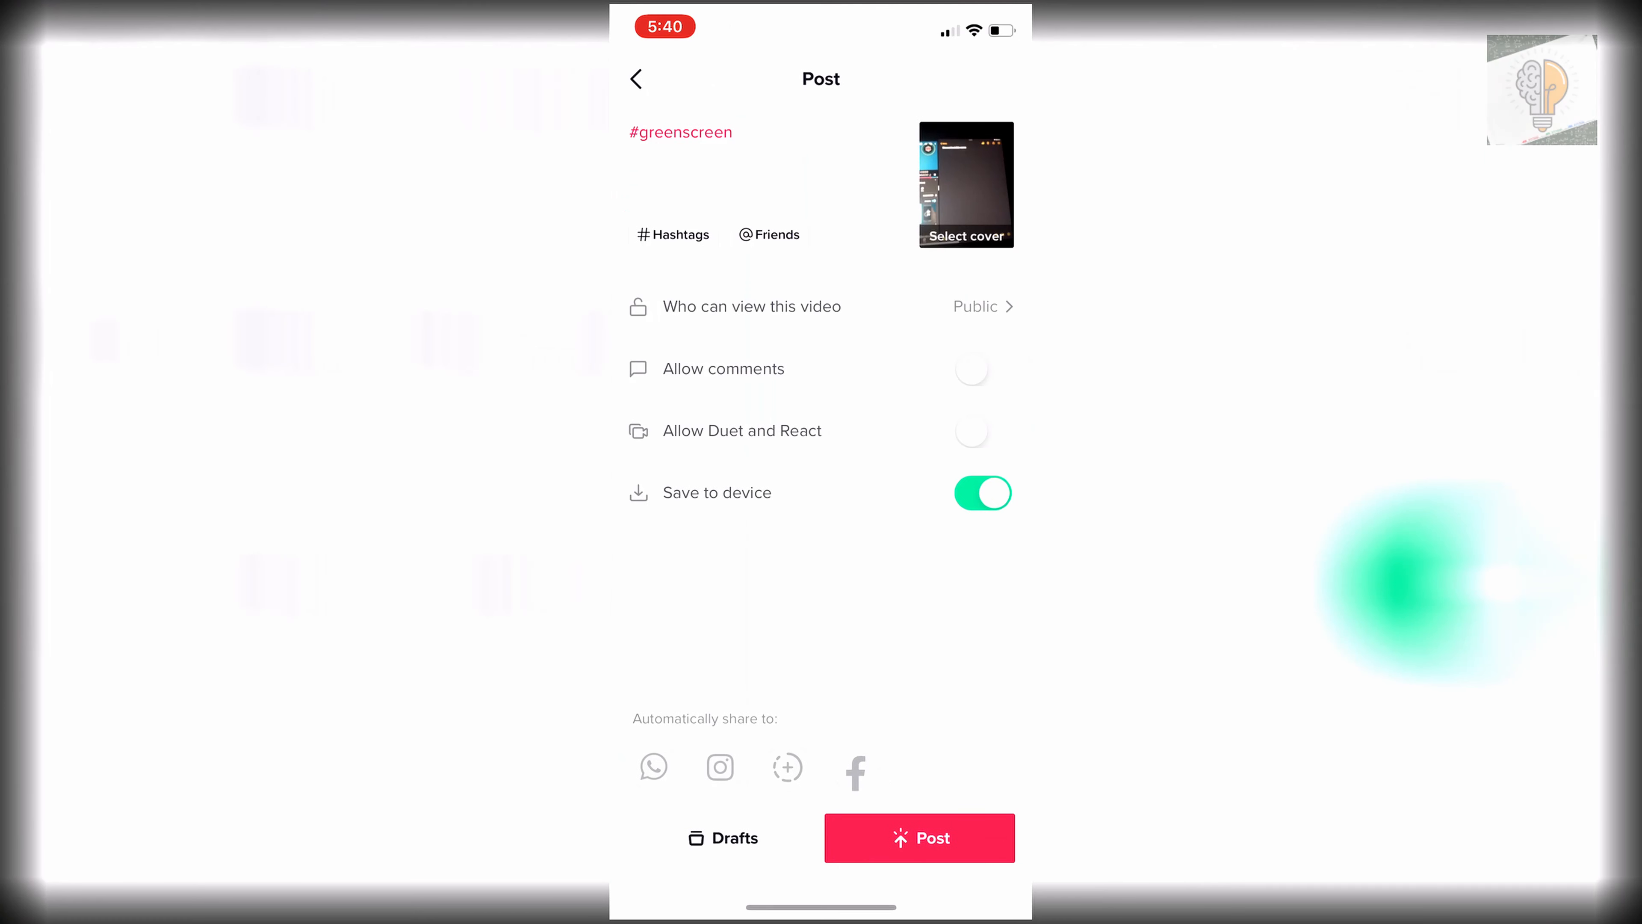